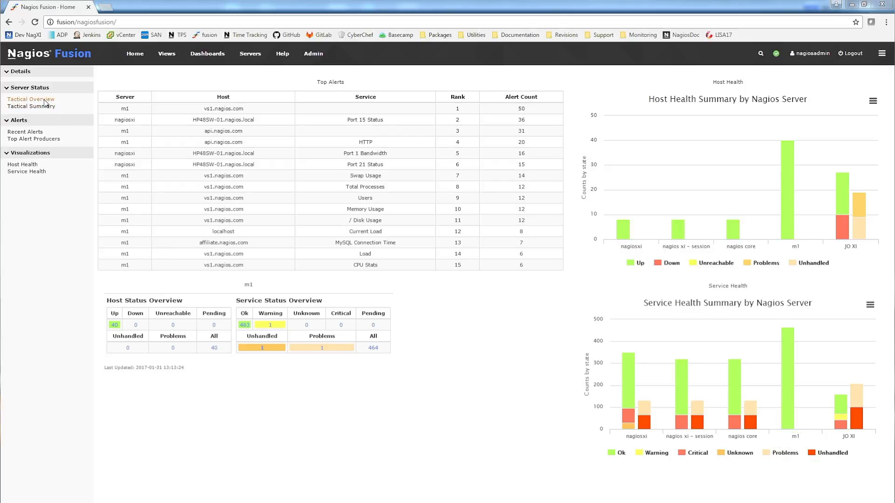
Step: Point the m1 status dashlet at the nagiosxi server via its Server setting
click(31, 99)
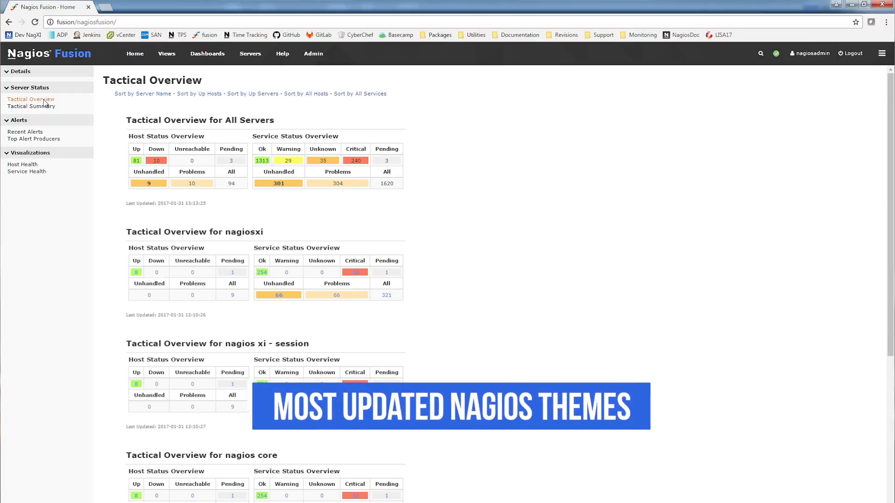
mouse_move(135, 56)
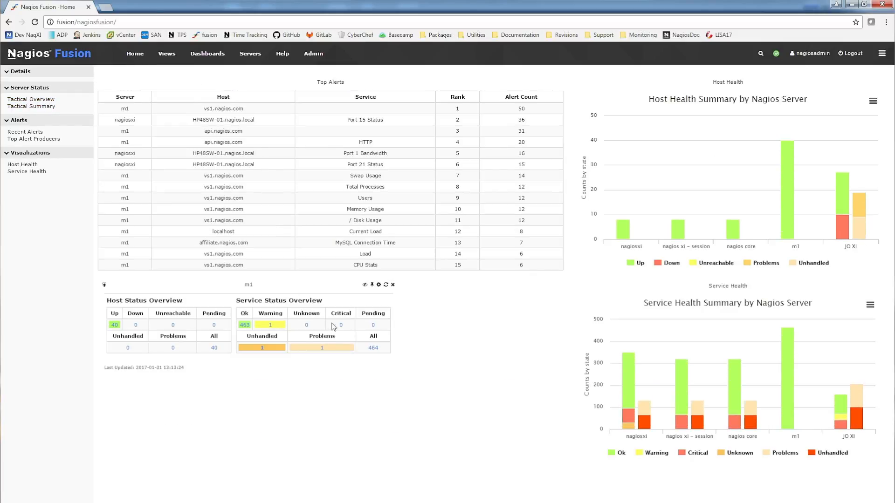
click(378, 284)
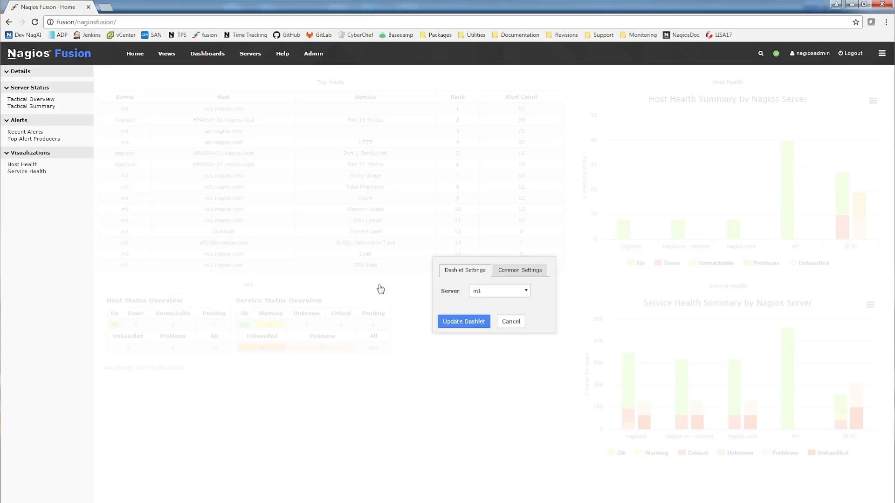
click(464, 321)
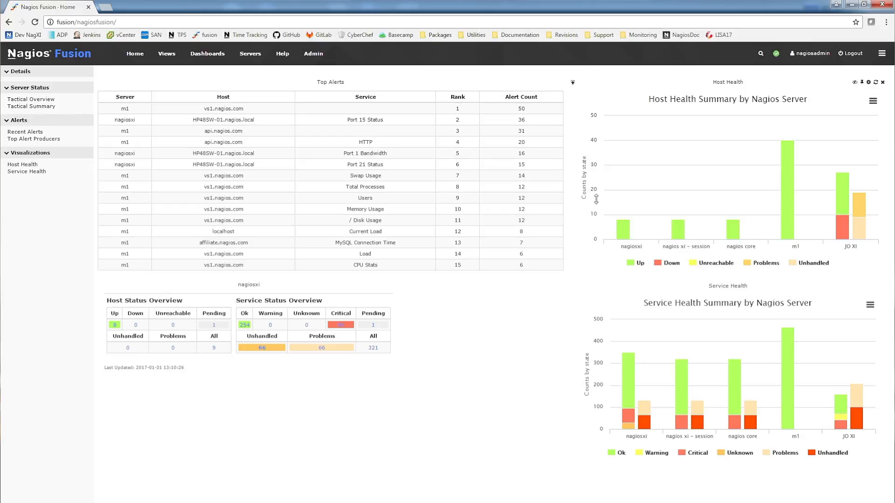
Step: Check the fused servers' connection status and go to the Administration area
click(777, 53)
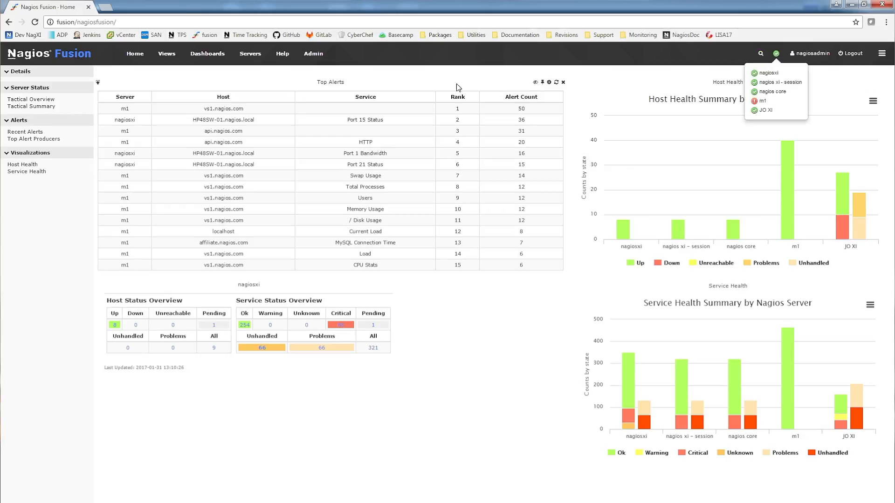
click(313, 54)
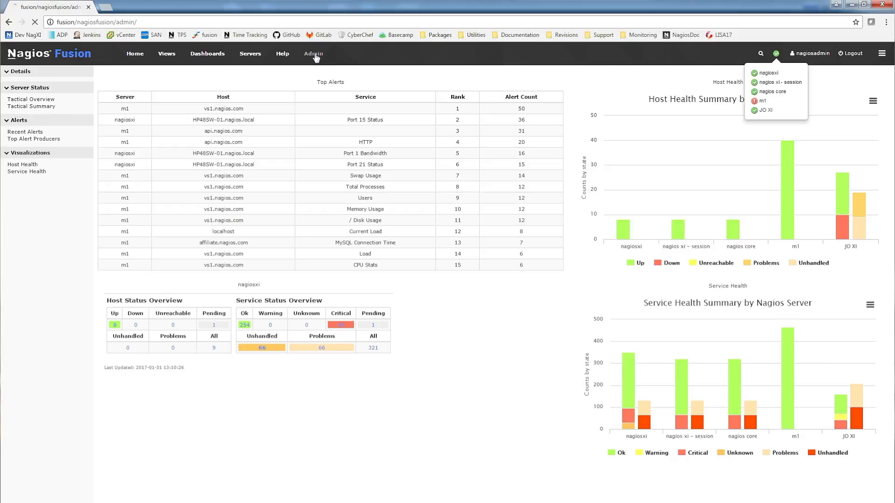
click(313, 54)
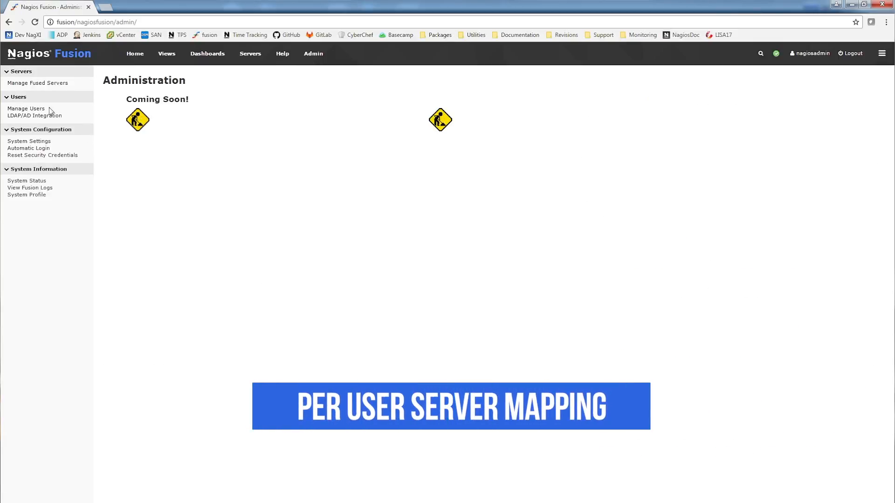
Step: Review nagiosadmin's Server User Mapping in Manage Users, then view own account information
click(26, 108)
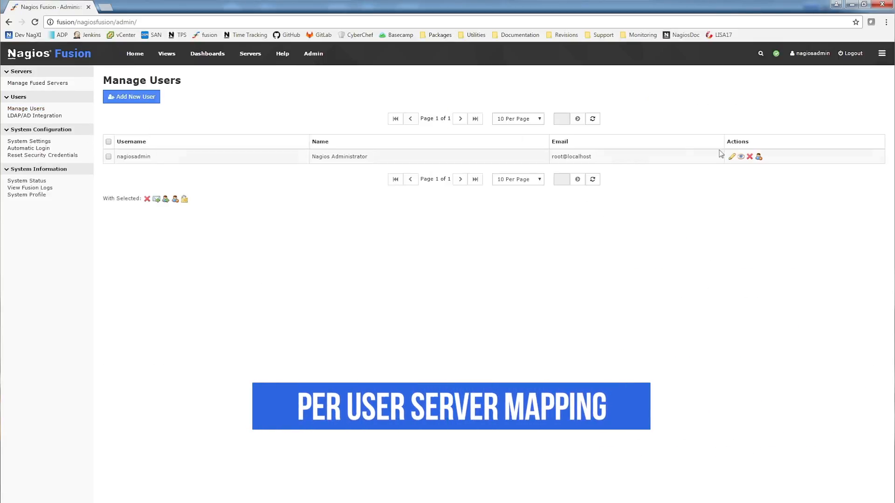
click(734, 156)
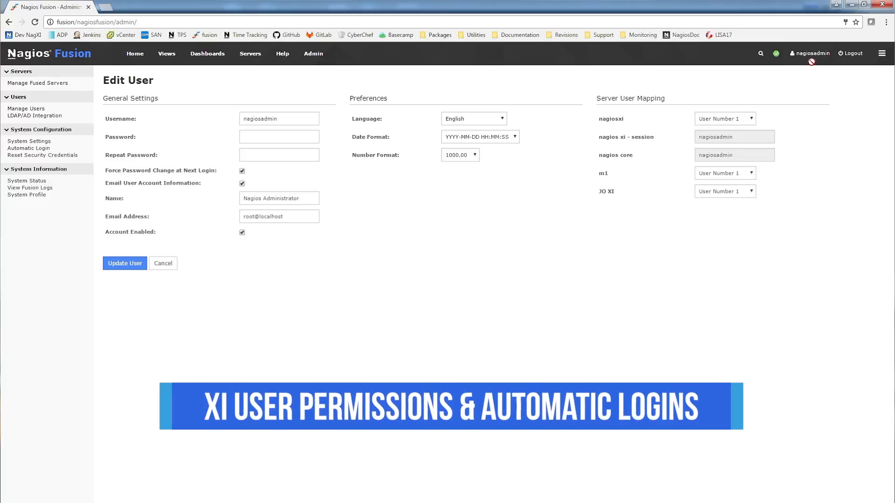
click(812, 52)
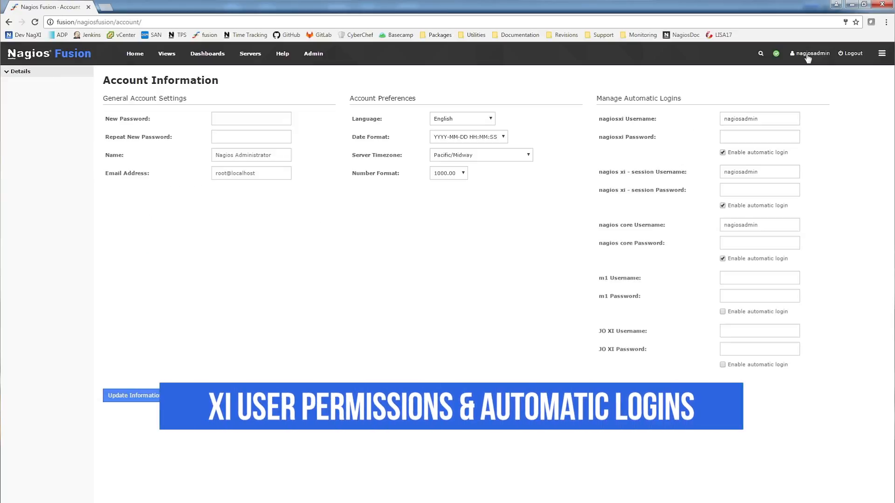
Step: Launch the nagiosxi and nagios core server interfaces in new tabs from the Servers menu
click(251, 54)
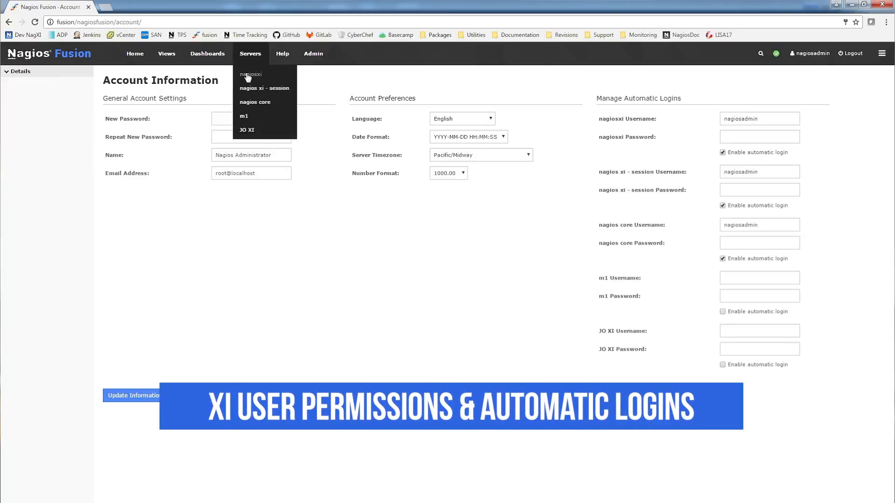
click(250, 74)
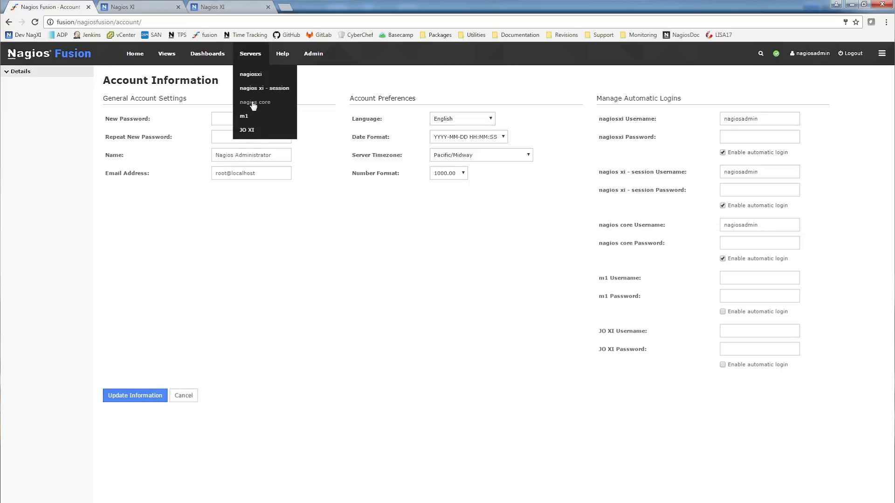
click(254, 102)
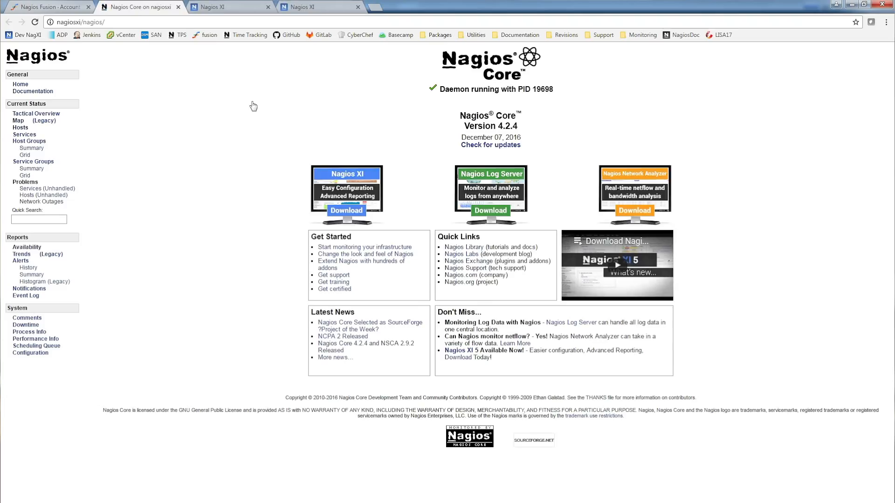
mouse_move(175, 92)
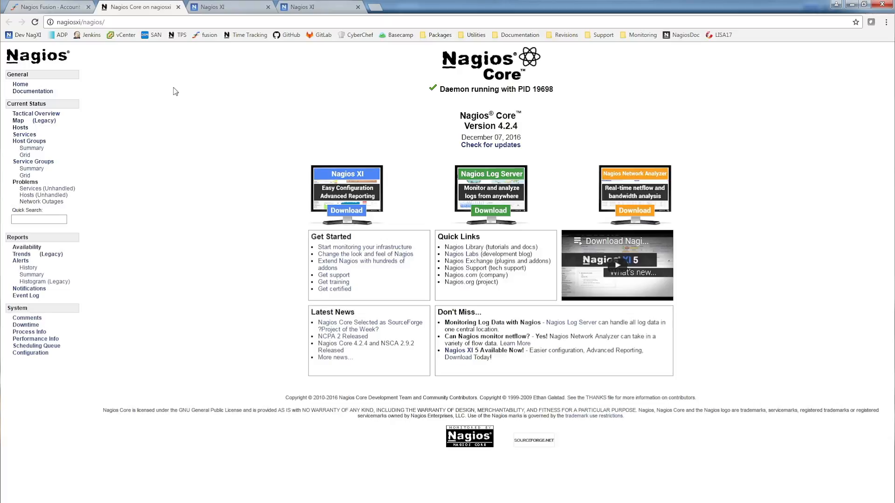
Step: Return to the Fusion account page and list the available Server Timezone choices
click(46, 7)
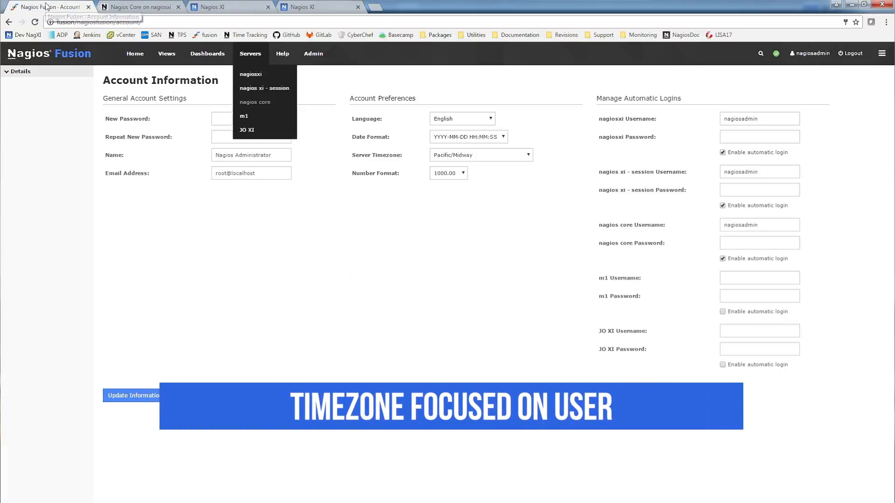
click(481, 155)
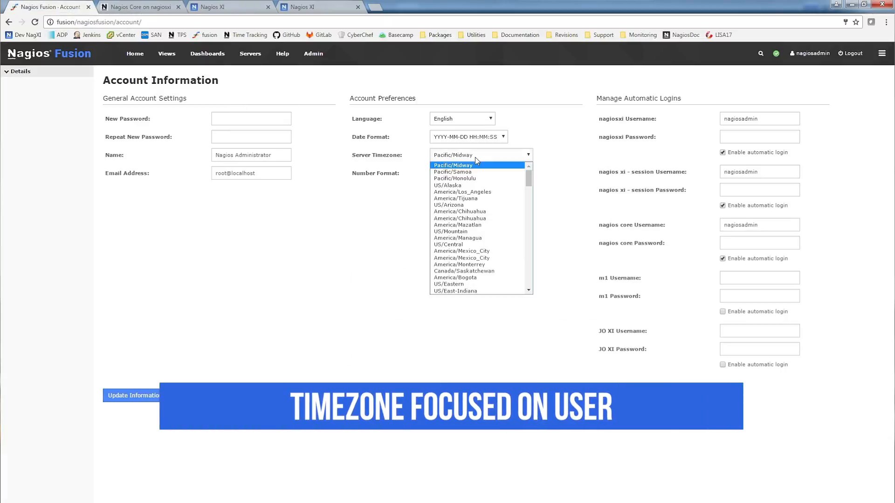
mouse_move(474, 180)
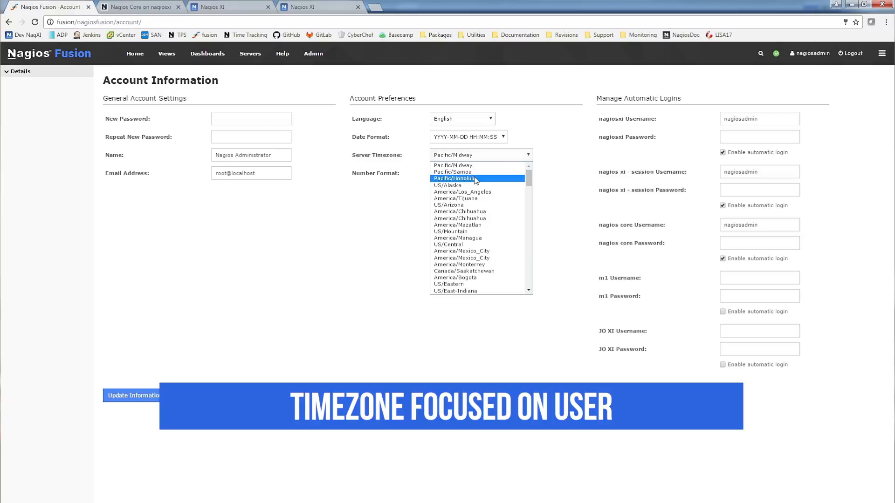